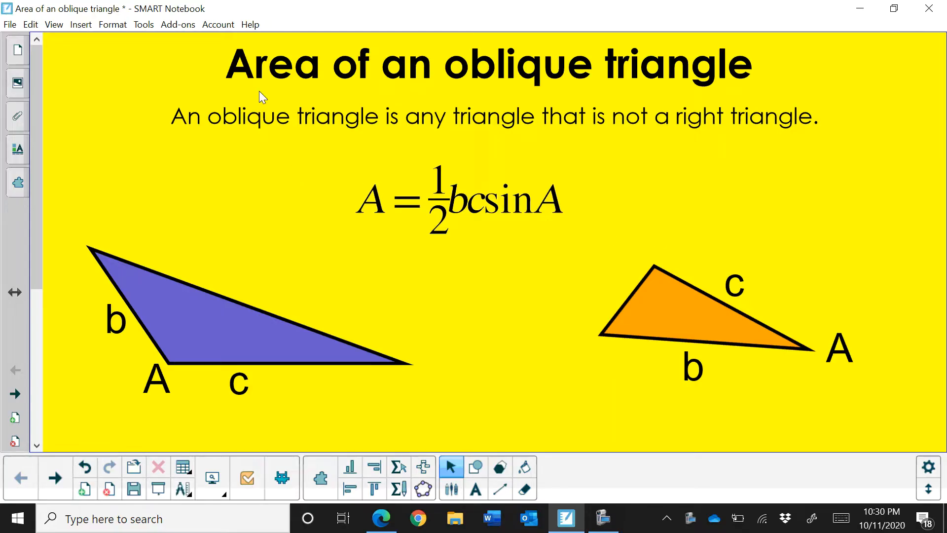
pyautogui.moveTo(688, 97)
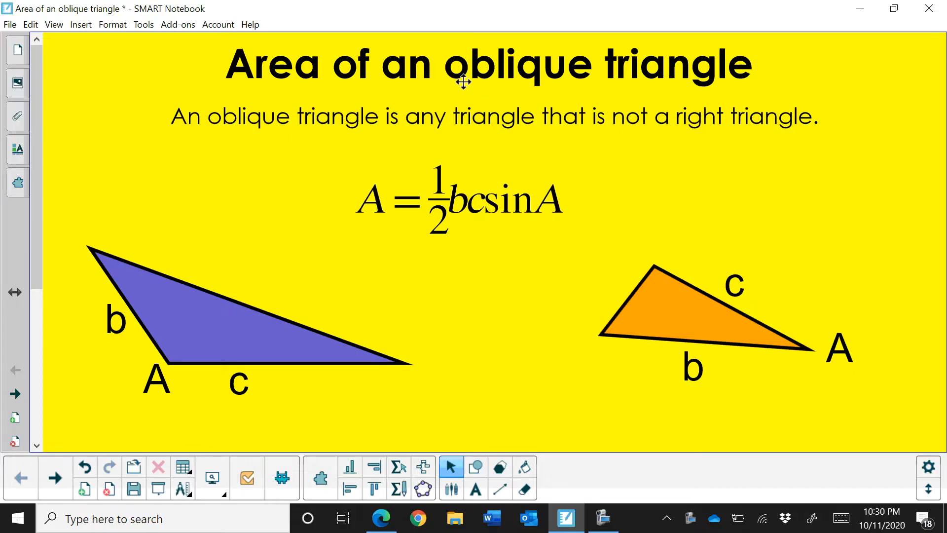
pyautogui.moveTo(185, 126)
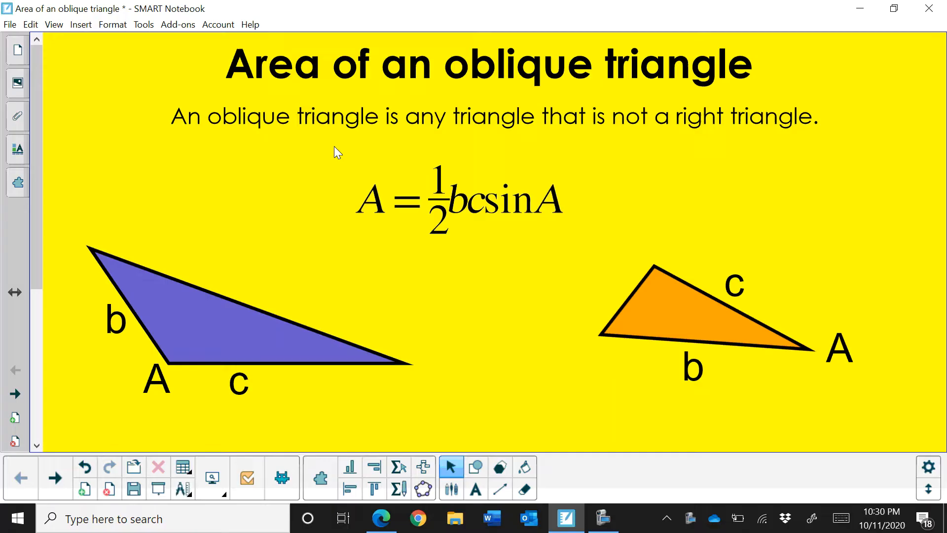
pyautogui.moveTo(563, 142)
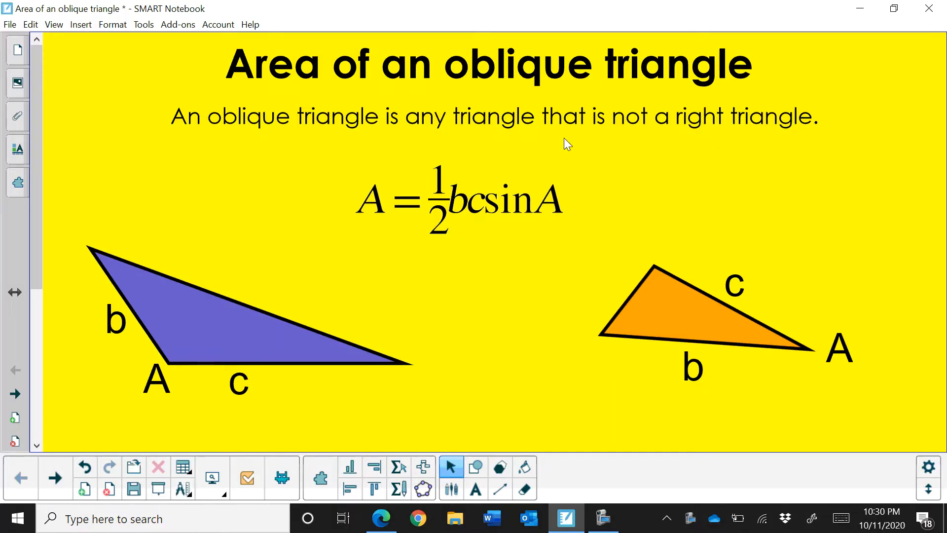
pyautogui.moveTo(767, 123)
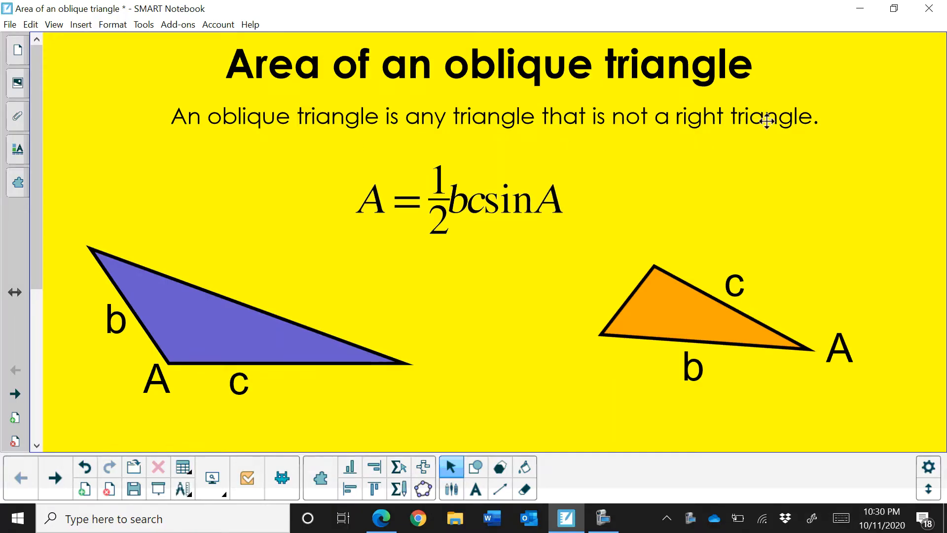
pyautogui.moveTo(704, 146)
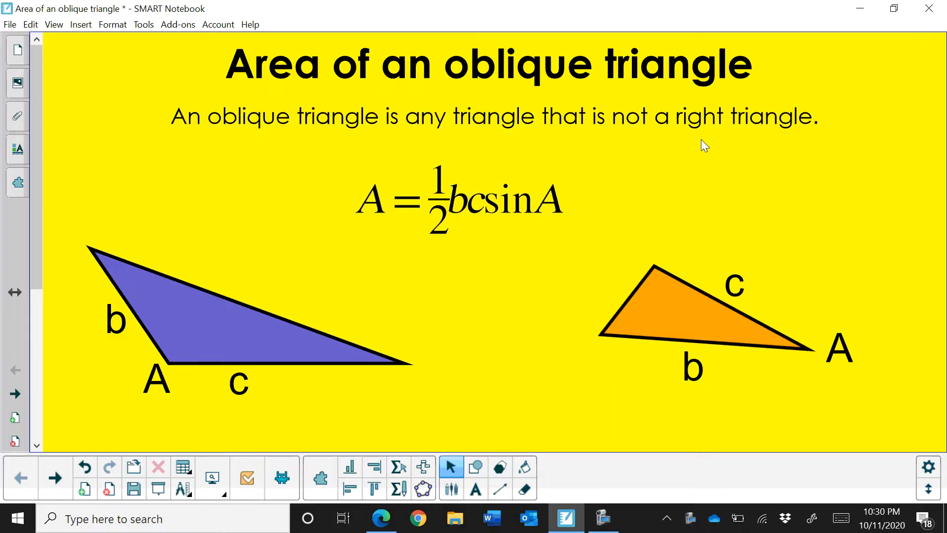
pyautogui.moveTo(587, 189)
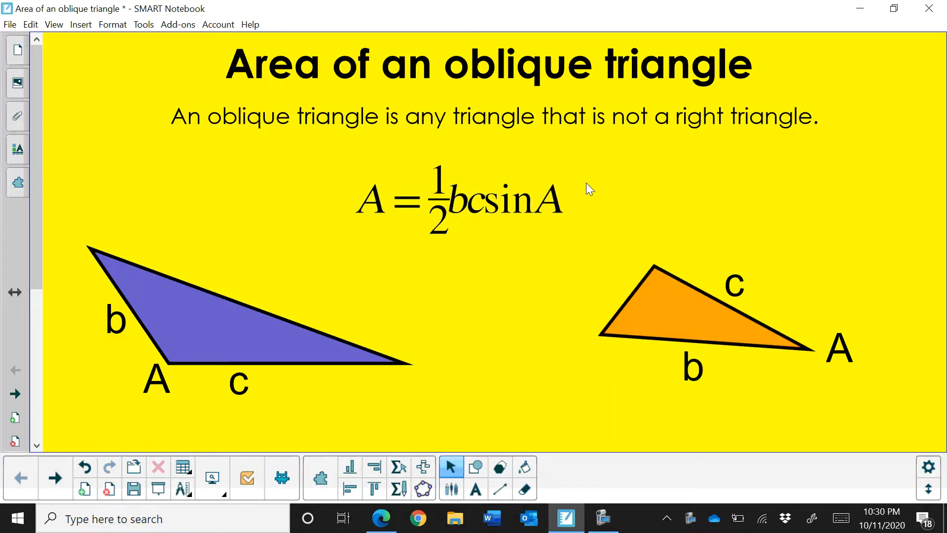
pyautogui.moveTo(681, 150)
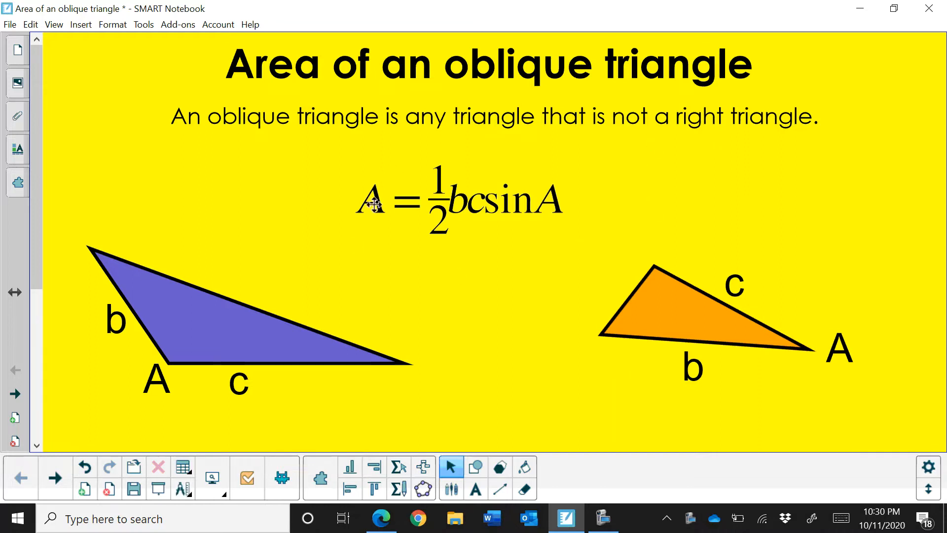
pyautogui.moveTo(374, 225)
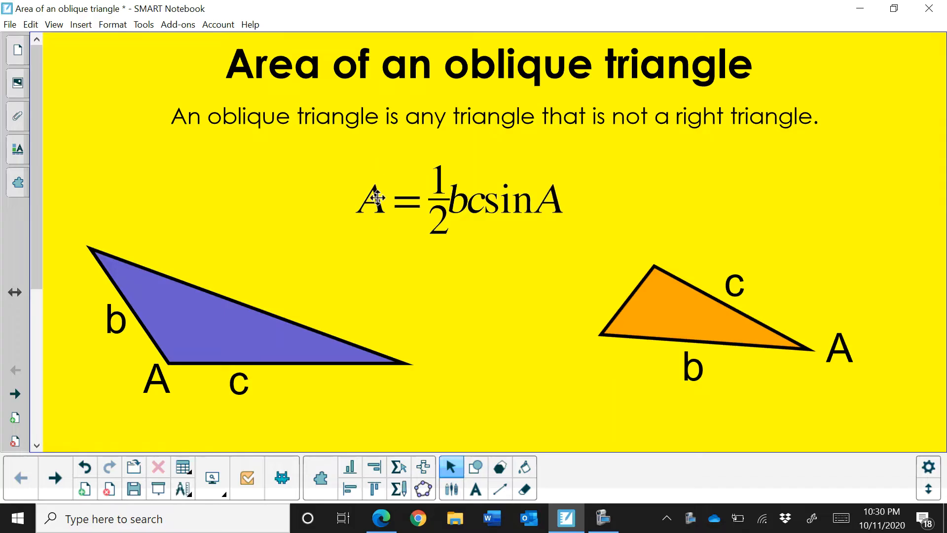
pyautogui.moveTo(438, 160)
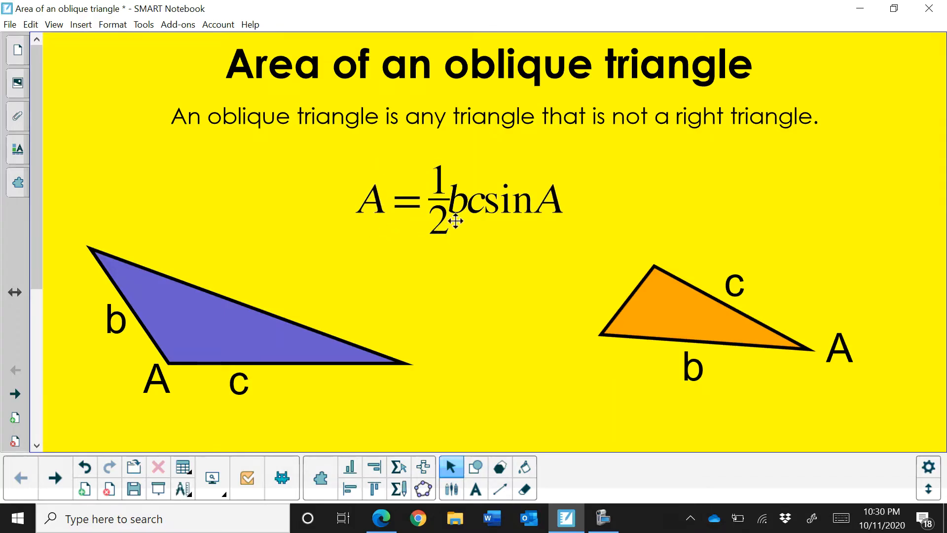
pyautogui.moveTo(525, 215)
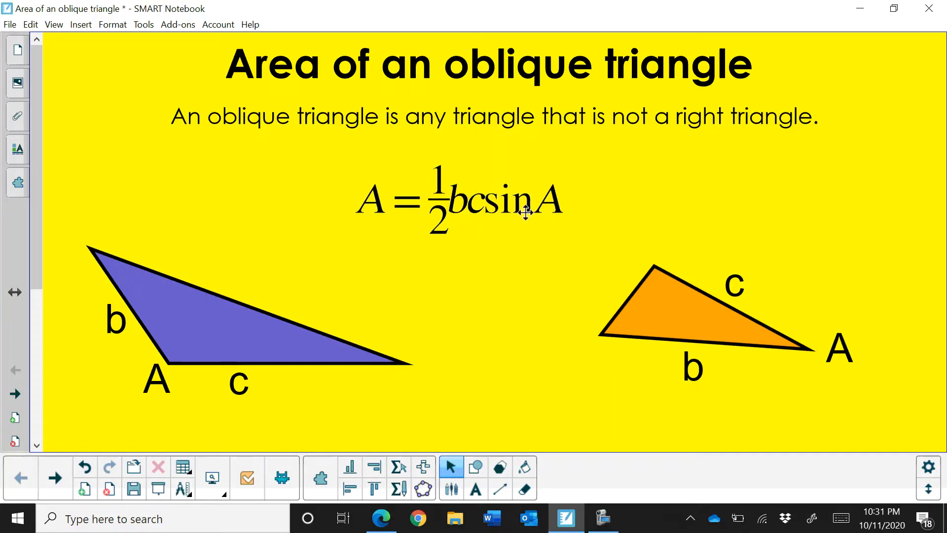
pyautogui.moveTo(557, 229)
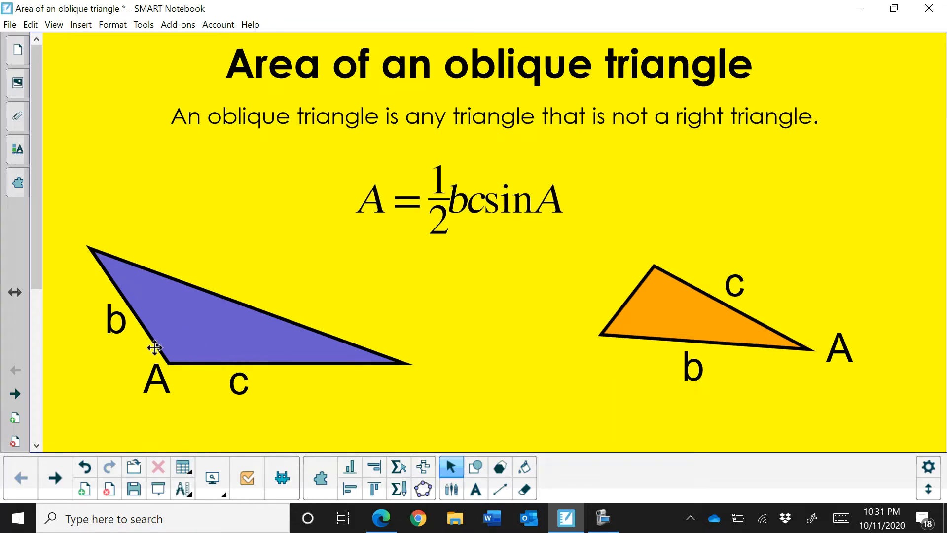
pyautogui.moveTo(177, 373)
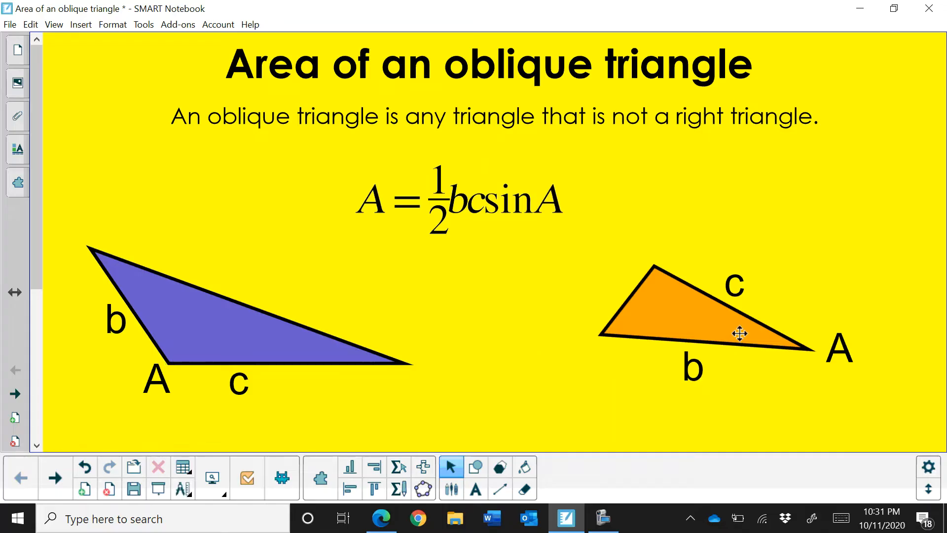
pyautogui.moveTo(122, 331)
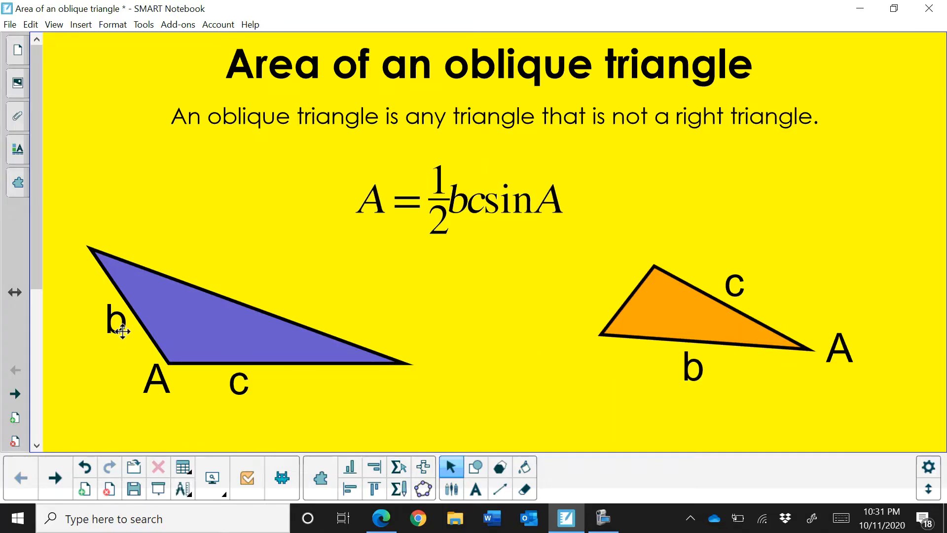
pyautogui.moveTo(262, 403)
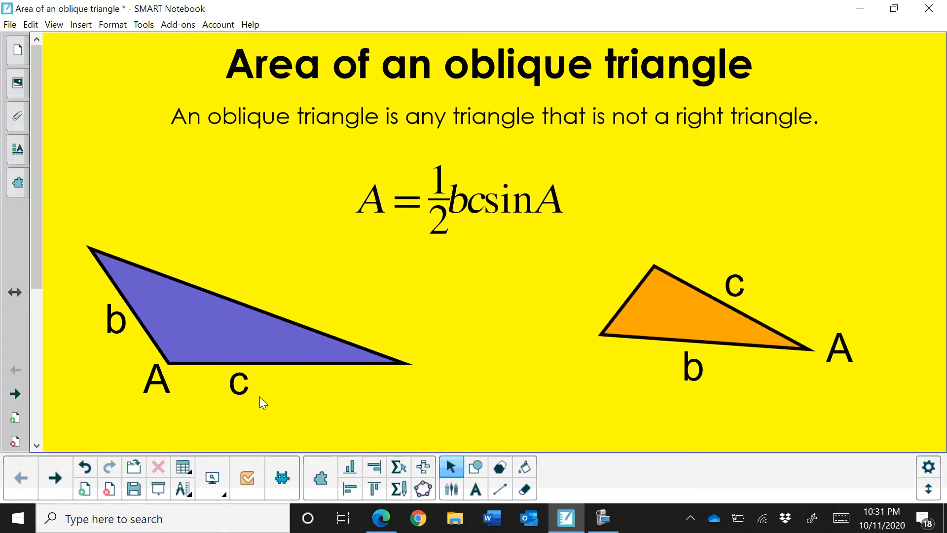
pyautogui.moveTo(287, 380)
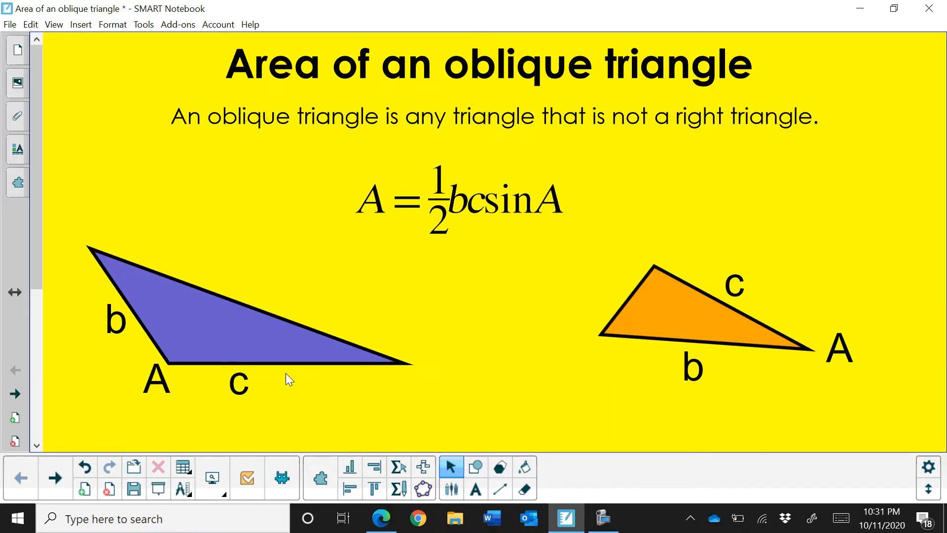
pyautogui.moveTo(685, 376)
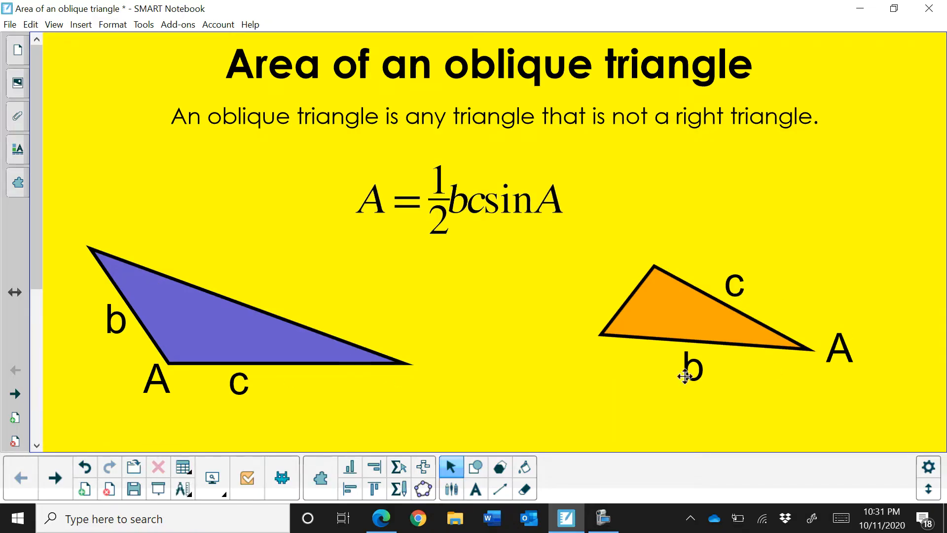
# On the worked example slide, start handwriting A = ½·10 with the pen.
pyautogui.click(13, 393)
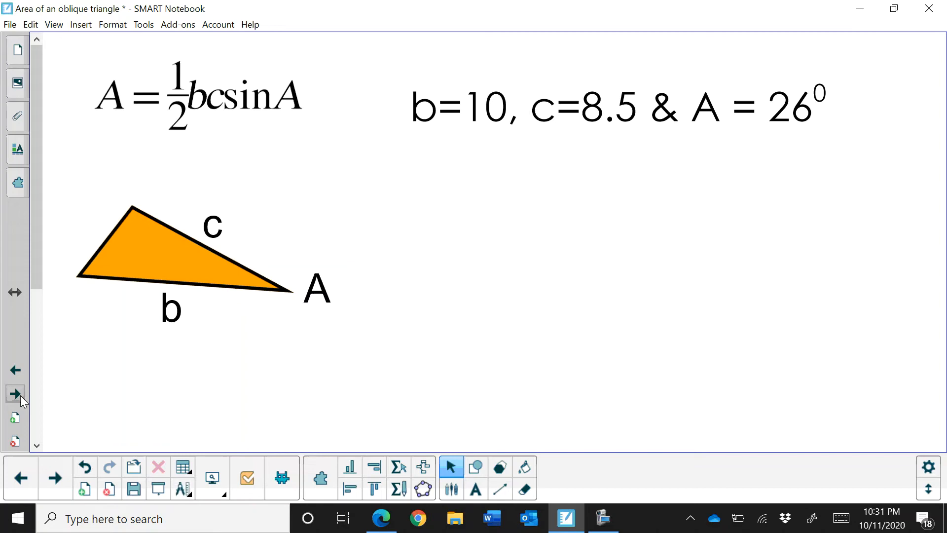
pyautogui.moveTo(451, 489)
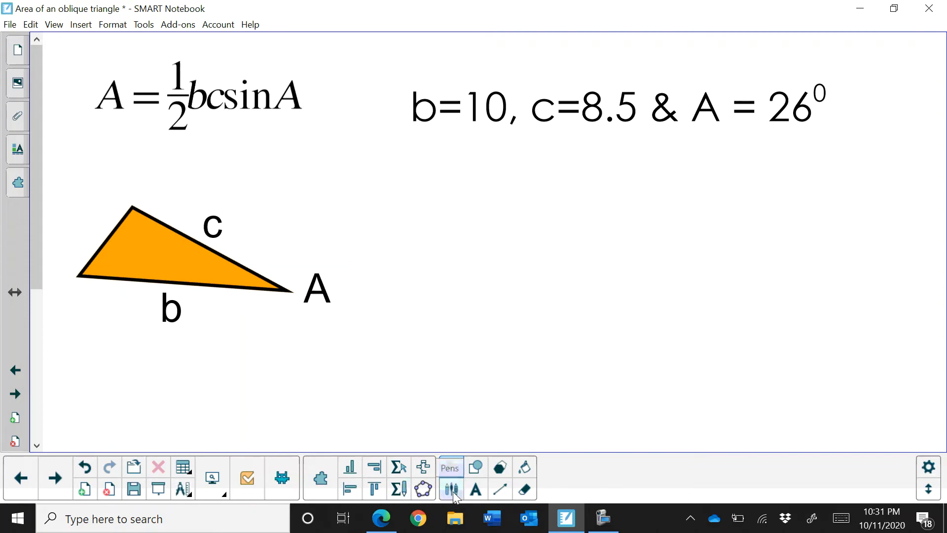
pyautogui.click(449, 489)
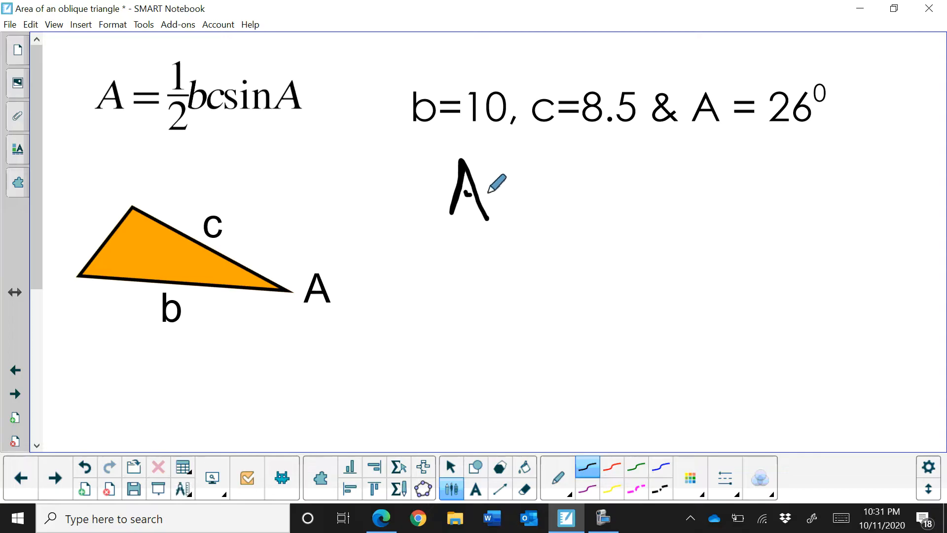
pyautogui.moveTo(501, 187); pyautogui.dragTo(555, 181)
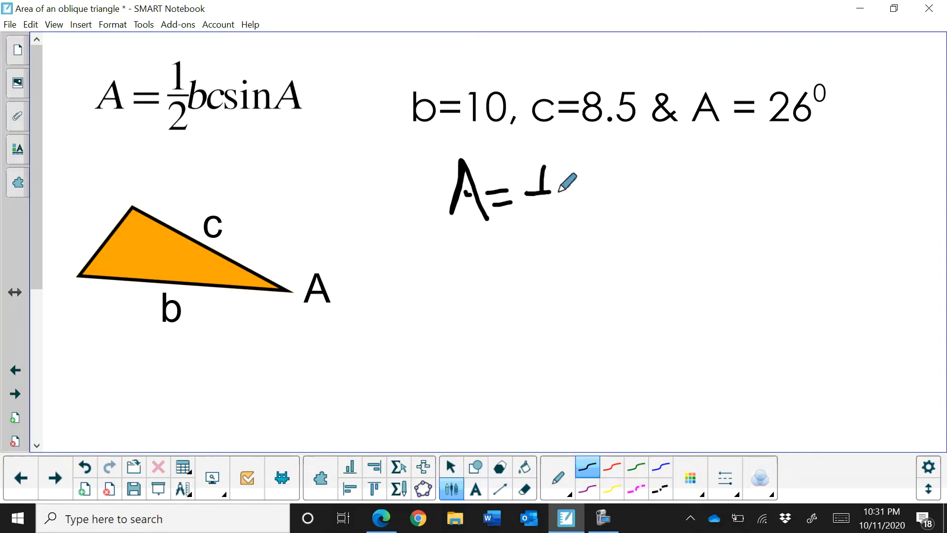
pyautogui.moveTo(549, 187); pyautogui.dragTo(568, 224)
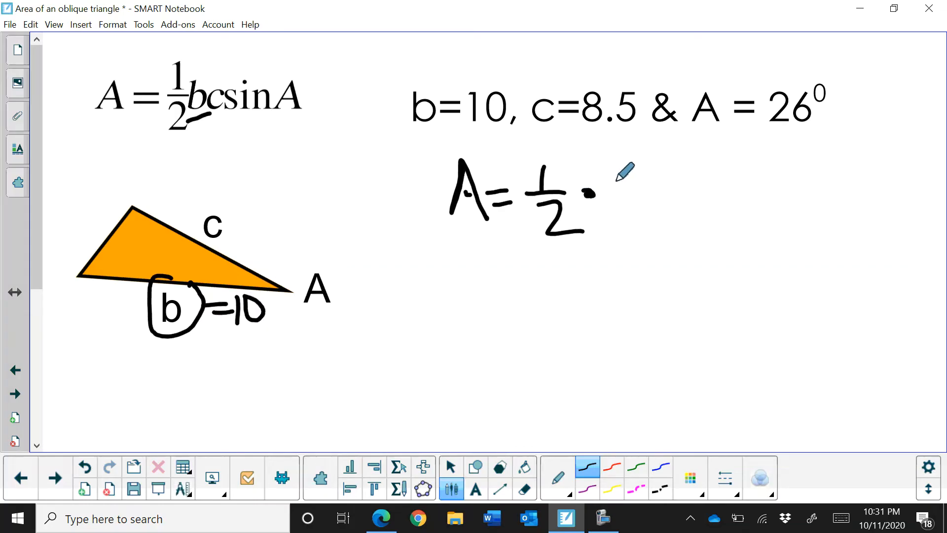
pyautogui.moveTo(604, 194); pyautogui.dragTo(643, 211)
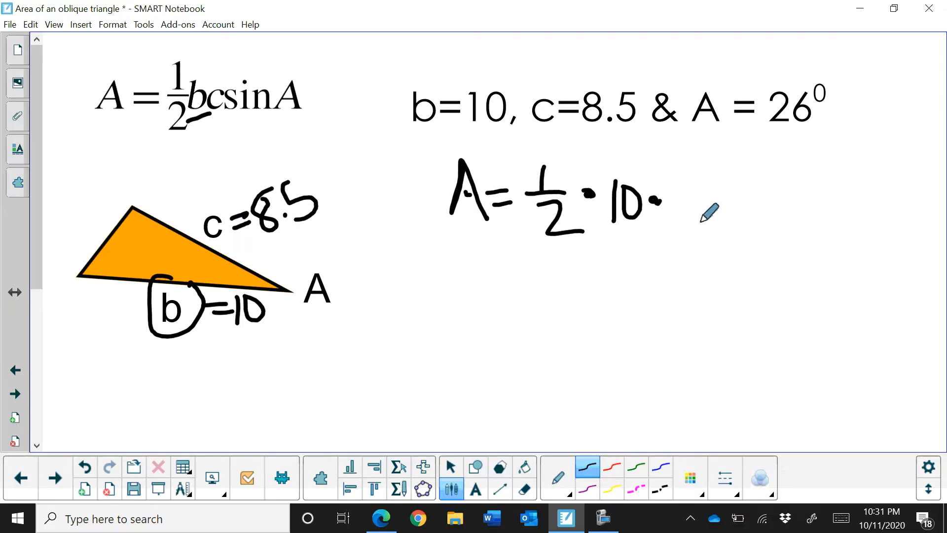
# Finish the equation with ·8.5·sin 26° and underline it.
pyautogui.moveTo(676, 199); pyautogui.dragTo(694, 217)
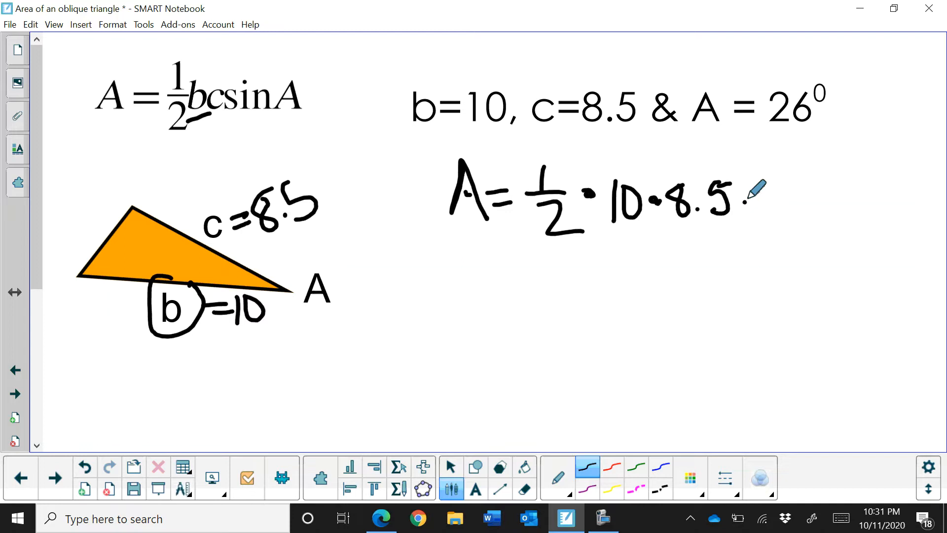
pyautogui.moveTo(742, 193); pyautogui.dragTo(785, 200)
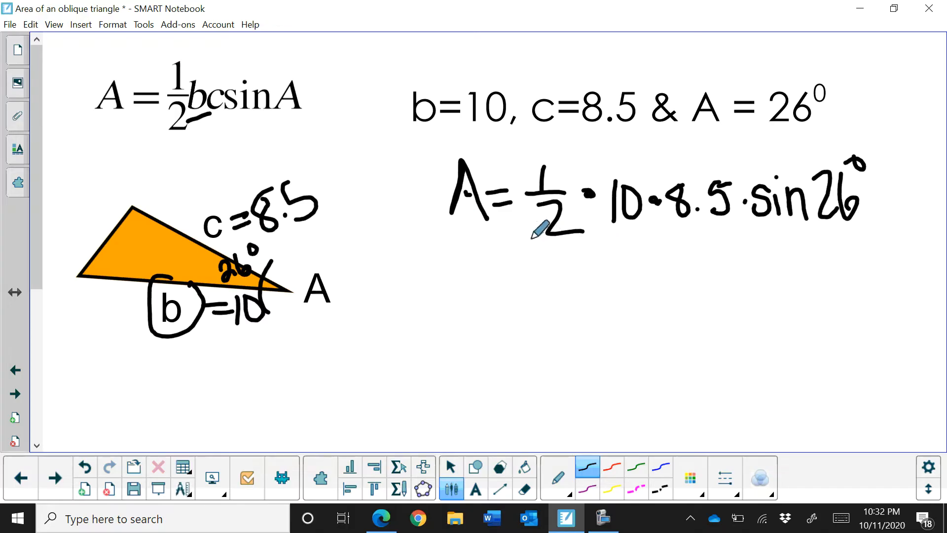
pyautogui.moveTo(559, 253); pyautogui.dragTo(806, 253)
pyautogui.write('ti')
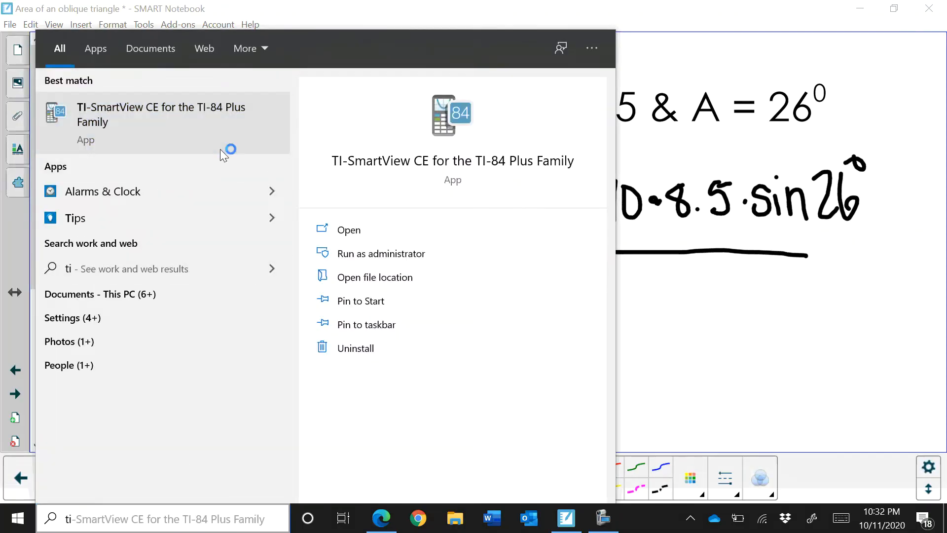
# Launch TI-SmartView CE, dismiss the update notice, check mode settings and return to the home screen.
pyautogui.click(348, 230)
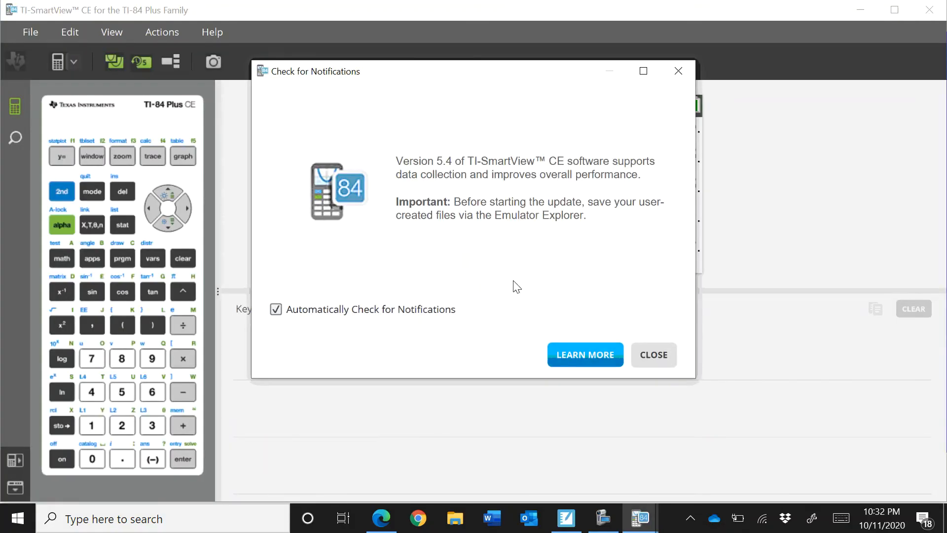
pyautogui.click(653, 354)
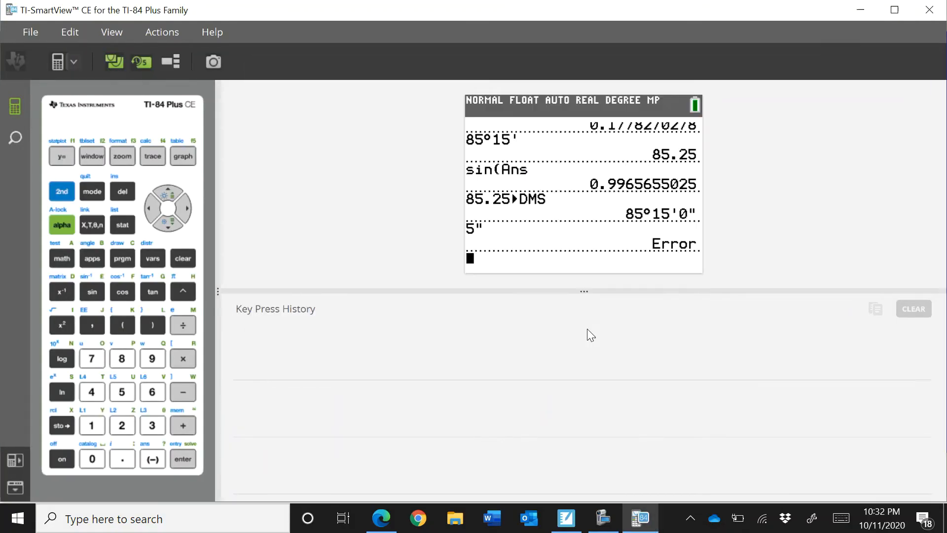
pyautogui.click(91, 191)
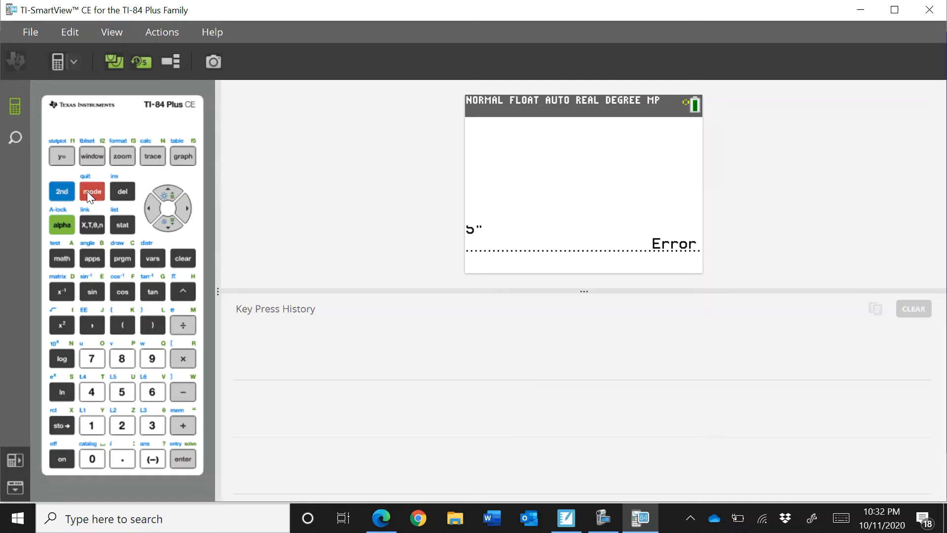
pyautogui.click(92, 191)
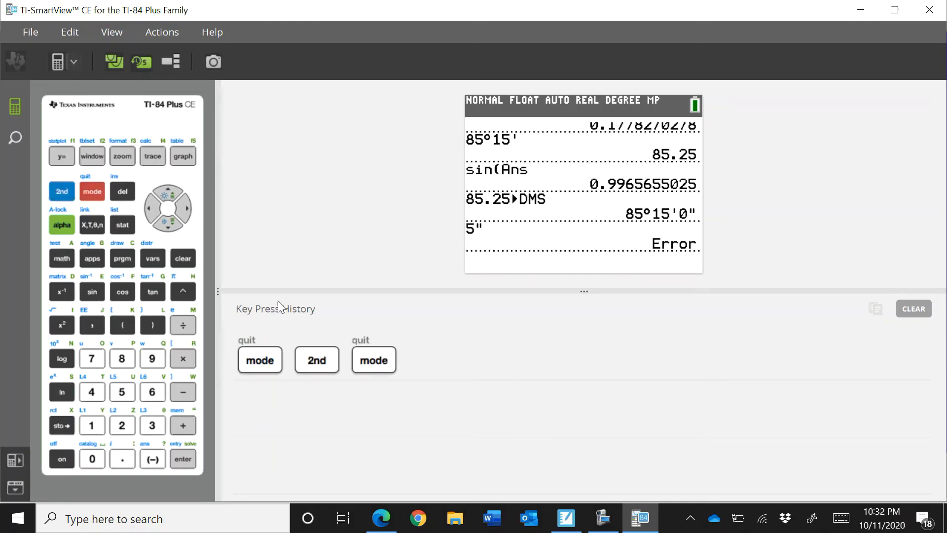
pyautogui.moveTo(188, 258)
pyautogui.write('.')
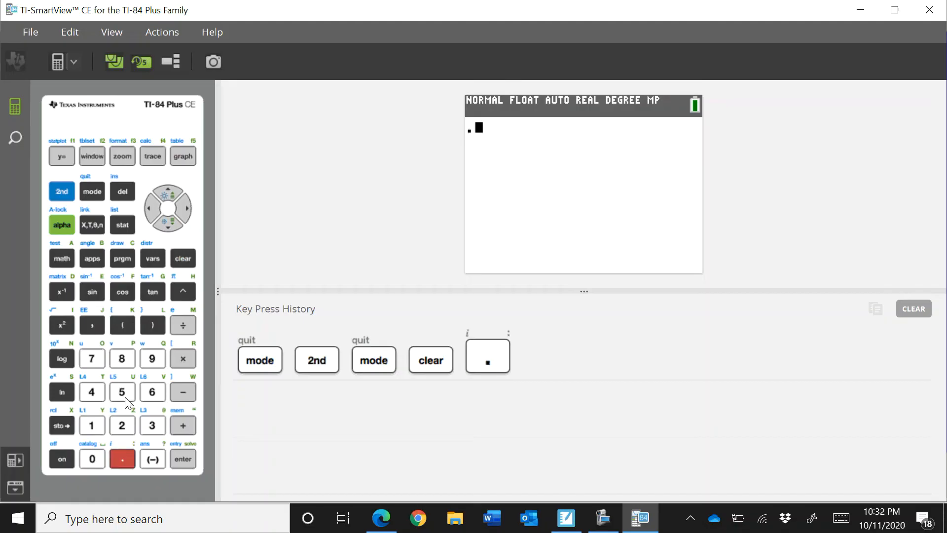
# Key in .5*10*8.5*sin(26) on the emulator and evaluate it.
pyautogui.click(182, 359)
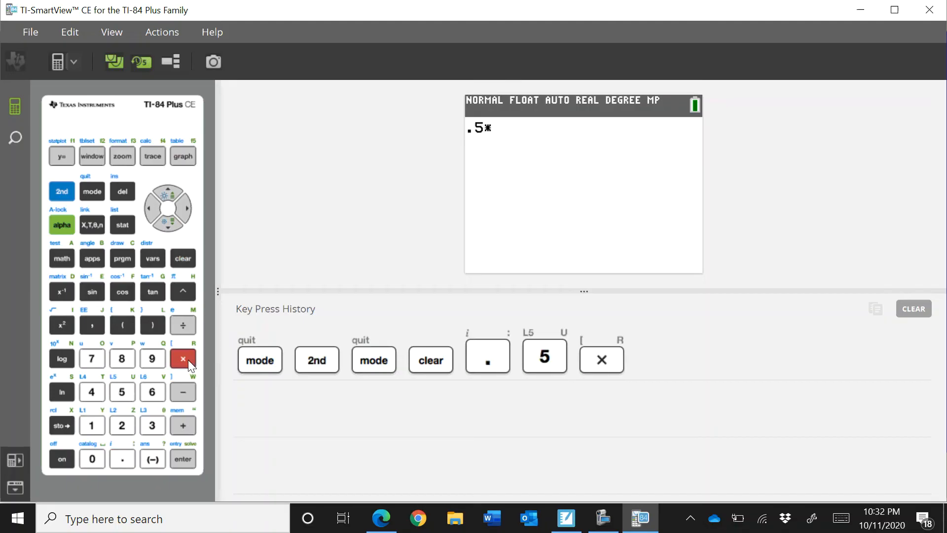
pyautogui.click(92, 458)
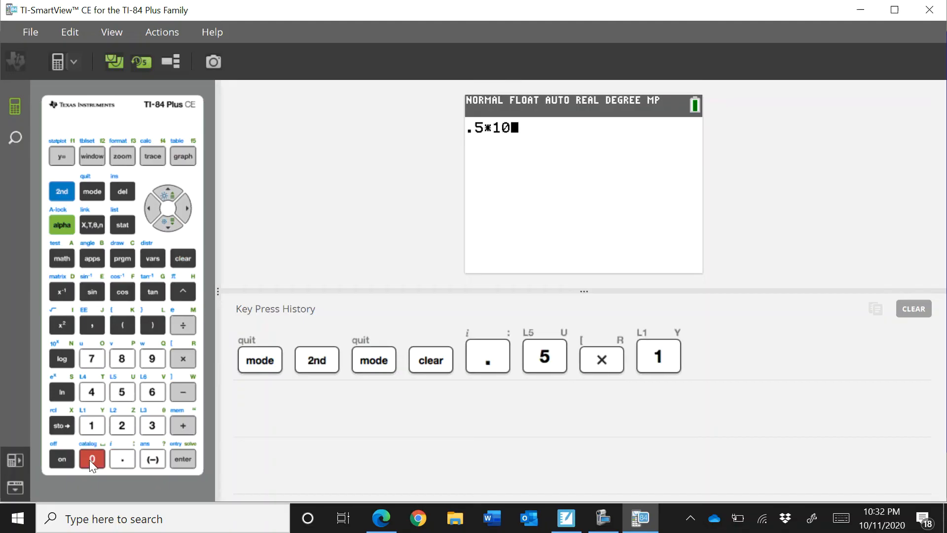
pyautogui.click(183, 359)
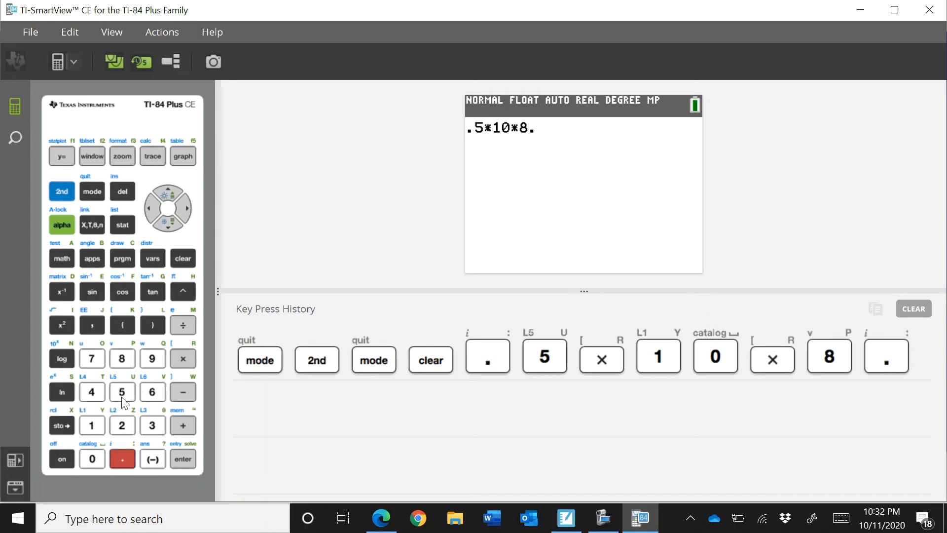
pyautogui.click(123, 392)
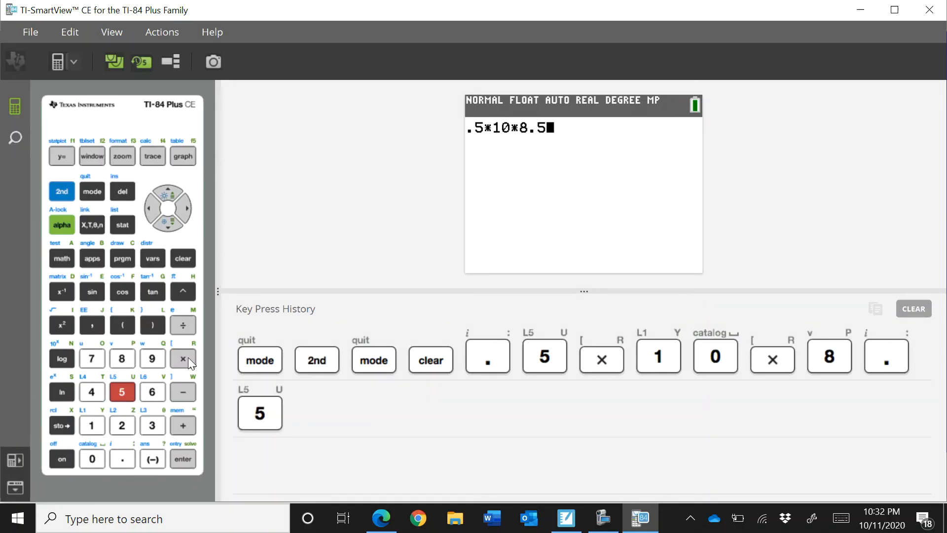
pyautogui.click(92, 291)
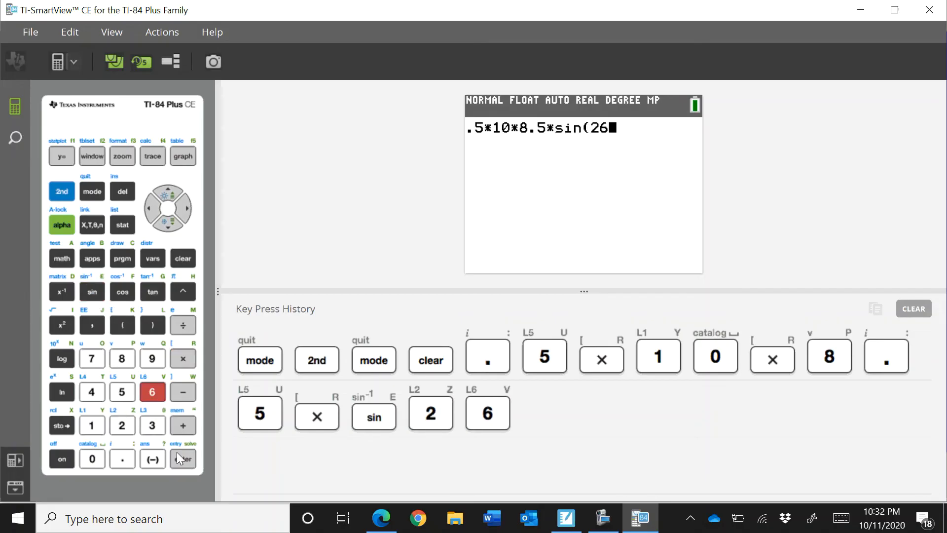
pyautogui.click(152, 326)
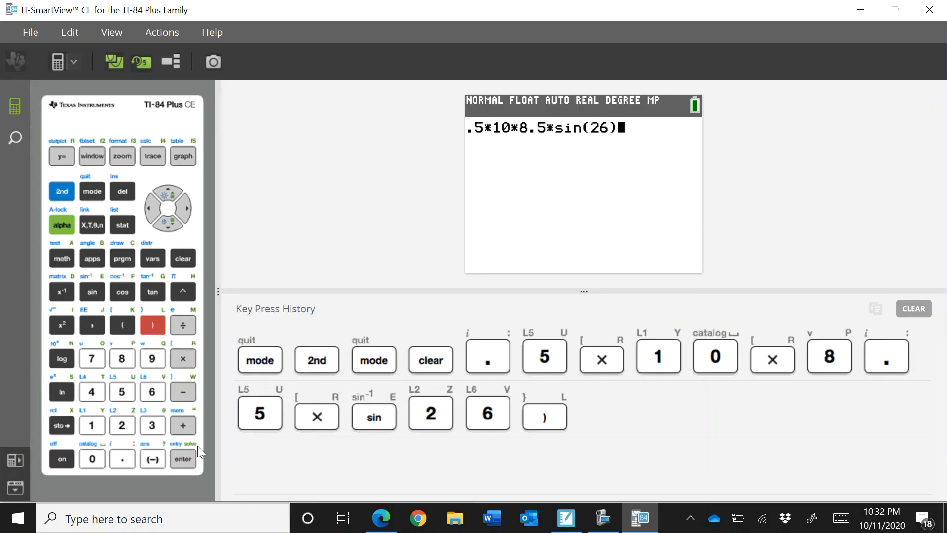
pyautogui.click(182, 459)
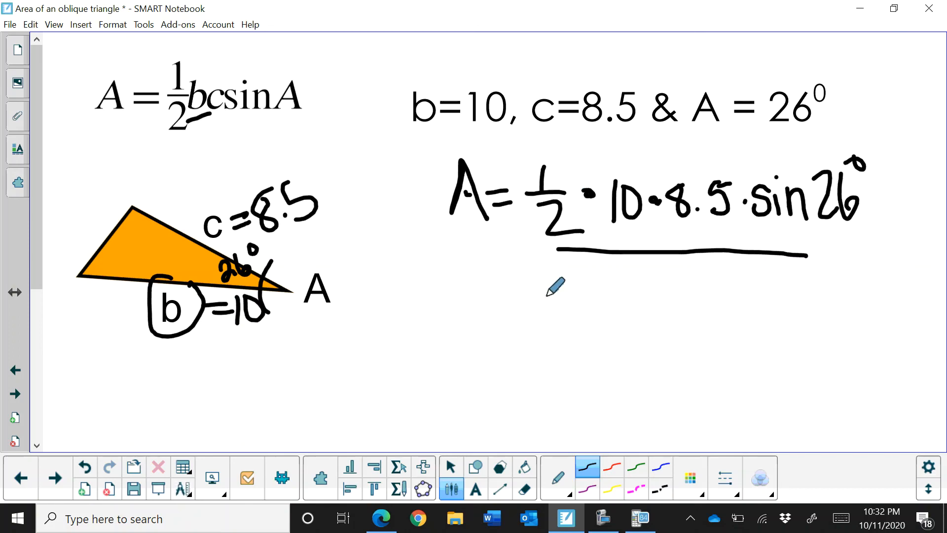
# Handwrite the answer 18.63 u² below the equation and draw a box around it.
pyautogui.click(640, 517)
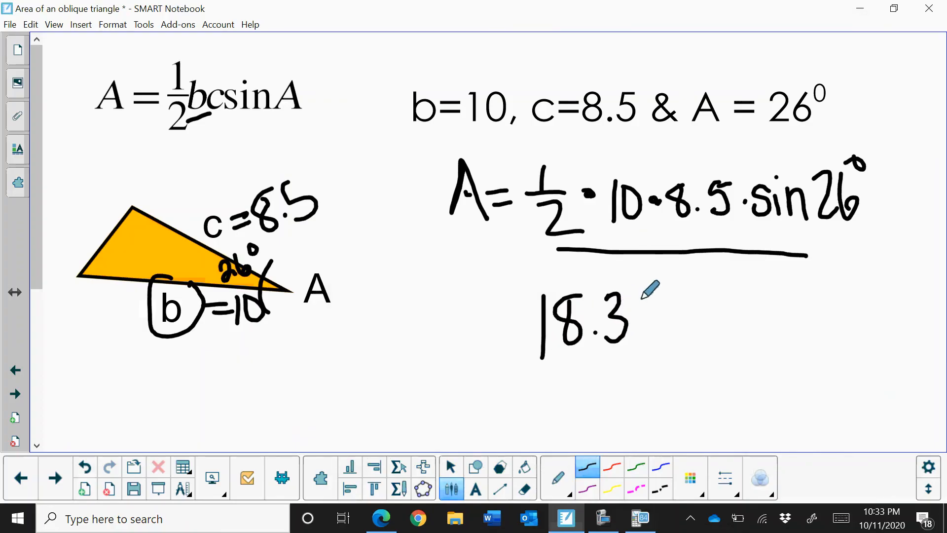
pyautogui.moveTo(628, 308); pyautogui.dragTo(641, 338)
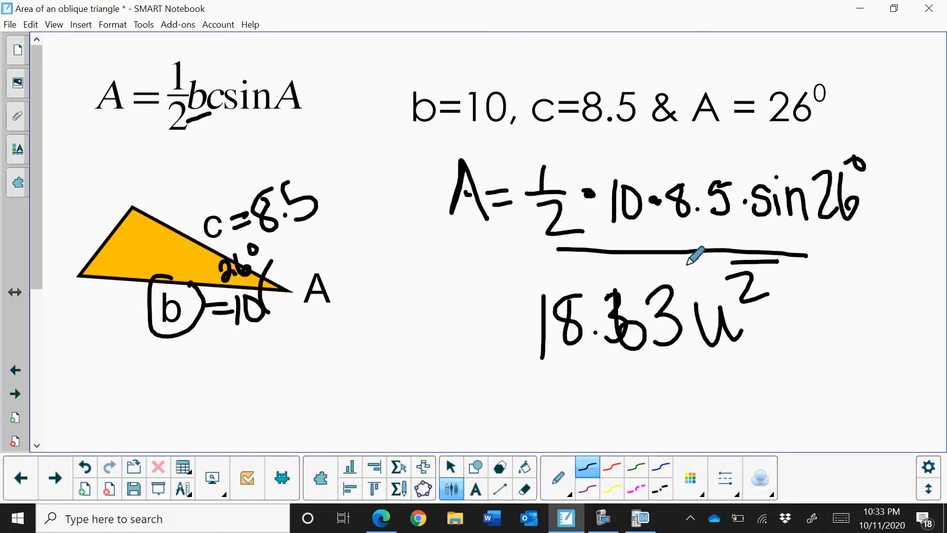
pyautogui.moveTo(516, 269); pyautogui.dragTo(806, 368)
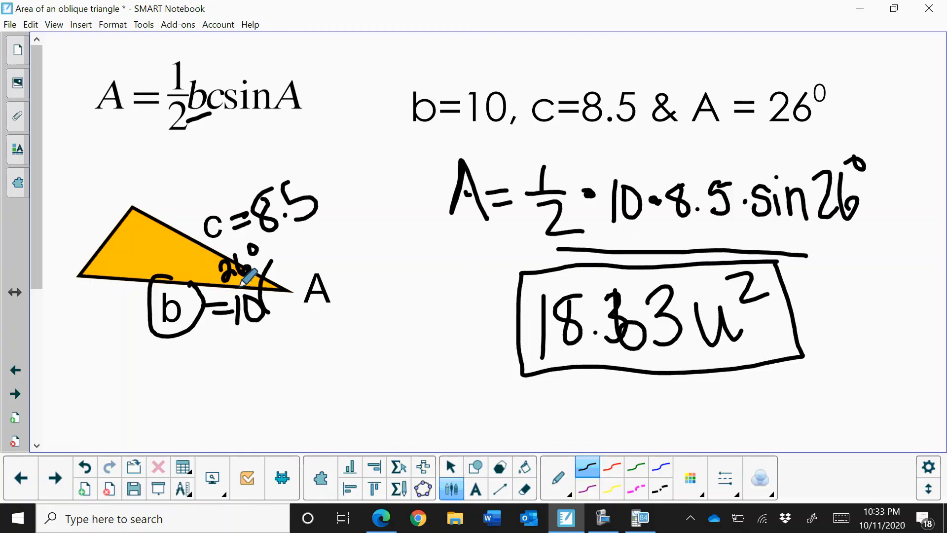